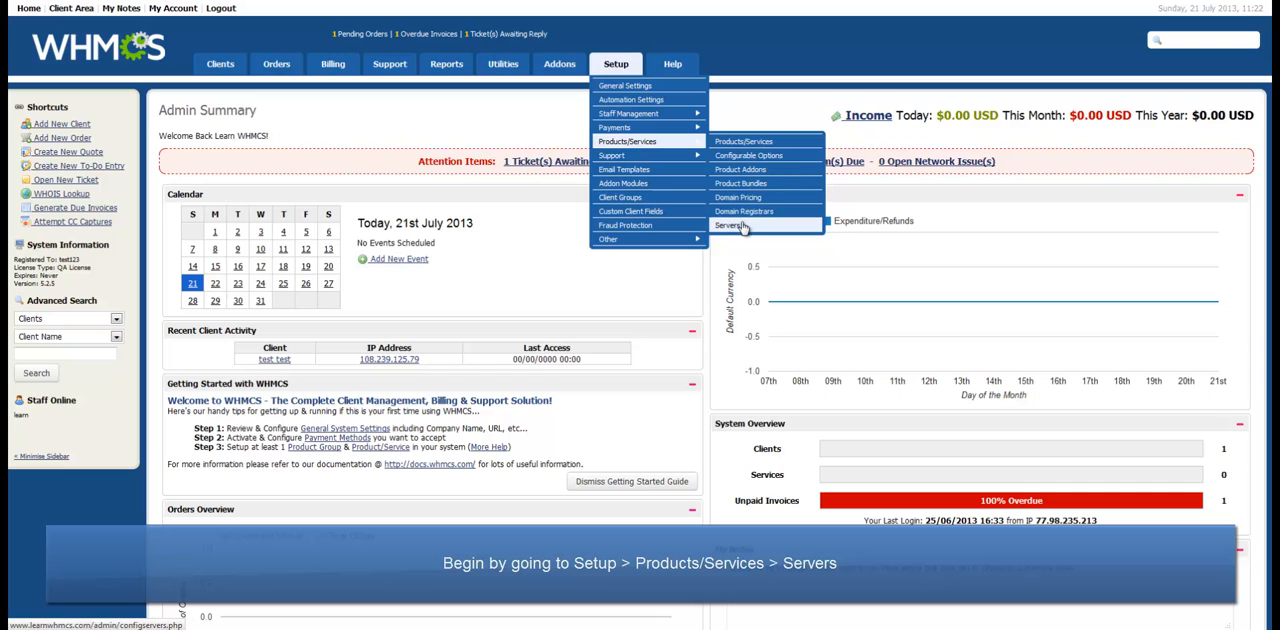
# Open Setup > Products/Services > Servers, showing no servers or groups.
pyautogui.click(730, 225)
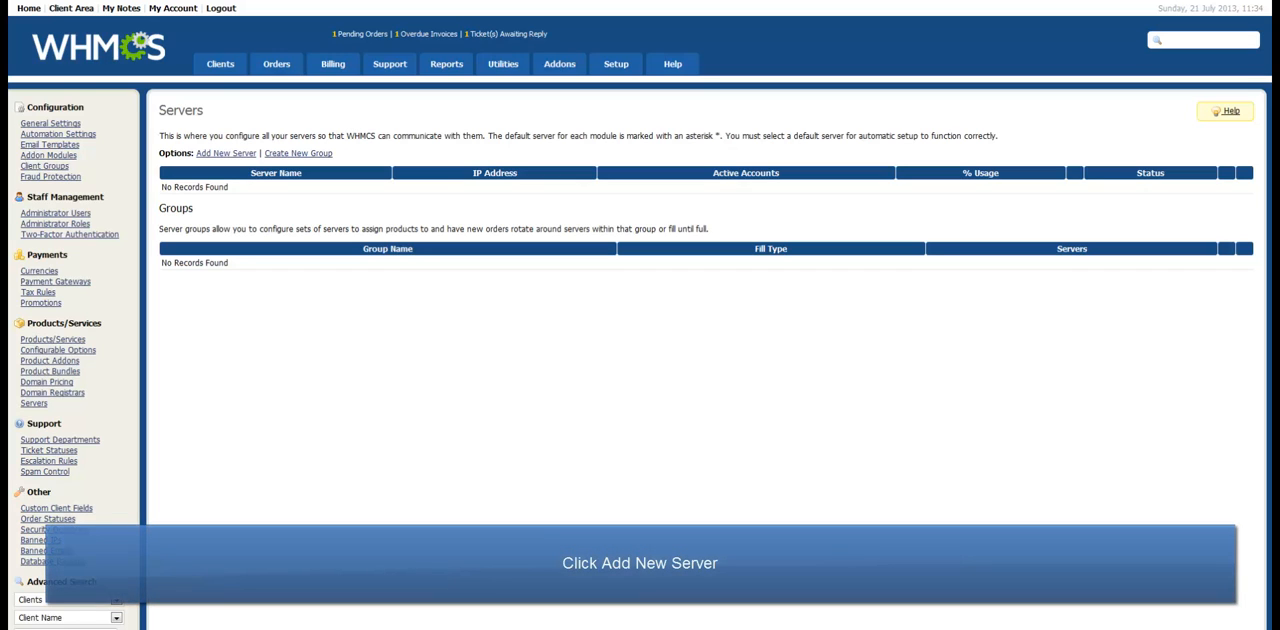
pyautogui.moveTo(154, 428)
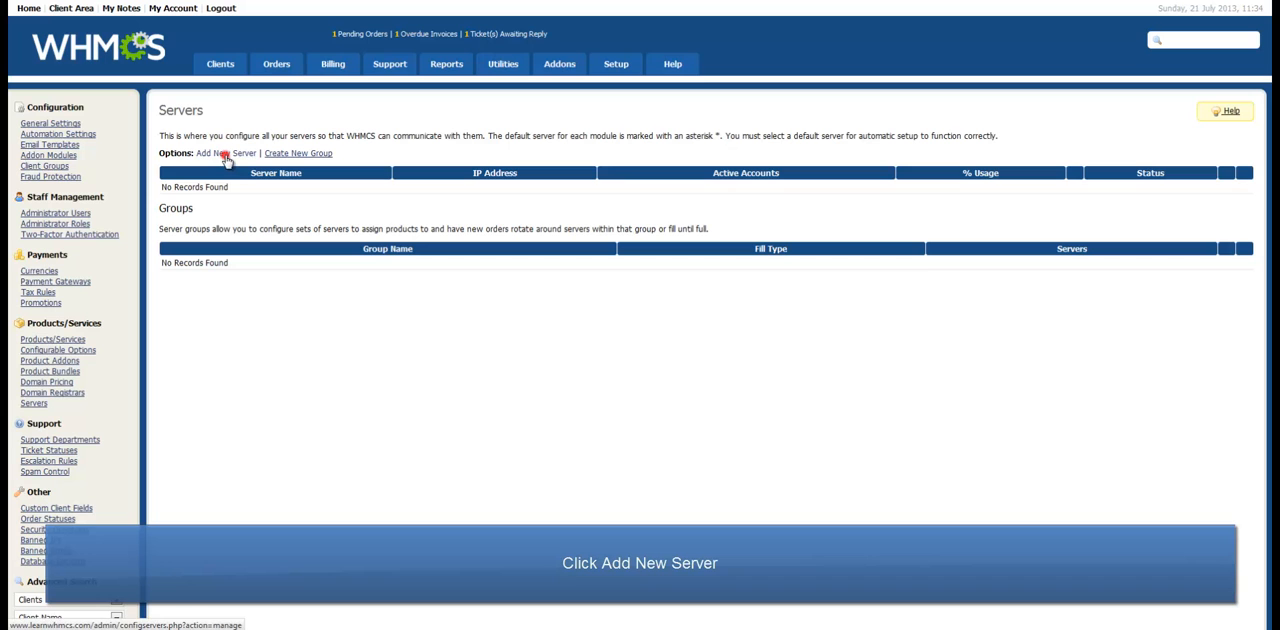
# Add a new server named Learn WHMCS Server, hostname host.learnwhmcs.com, IP 50.28.80.16.
pyautogui.click(224, 153)
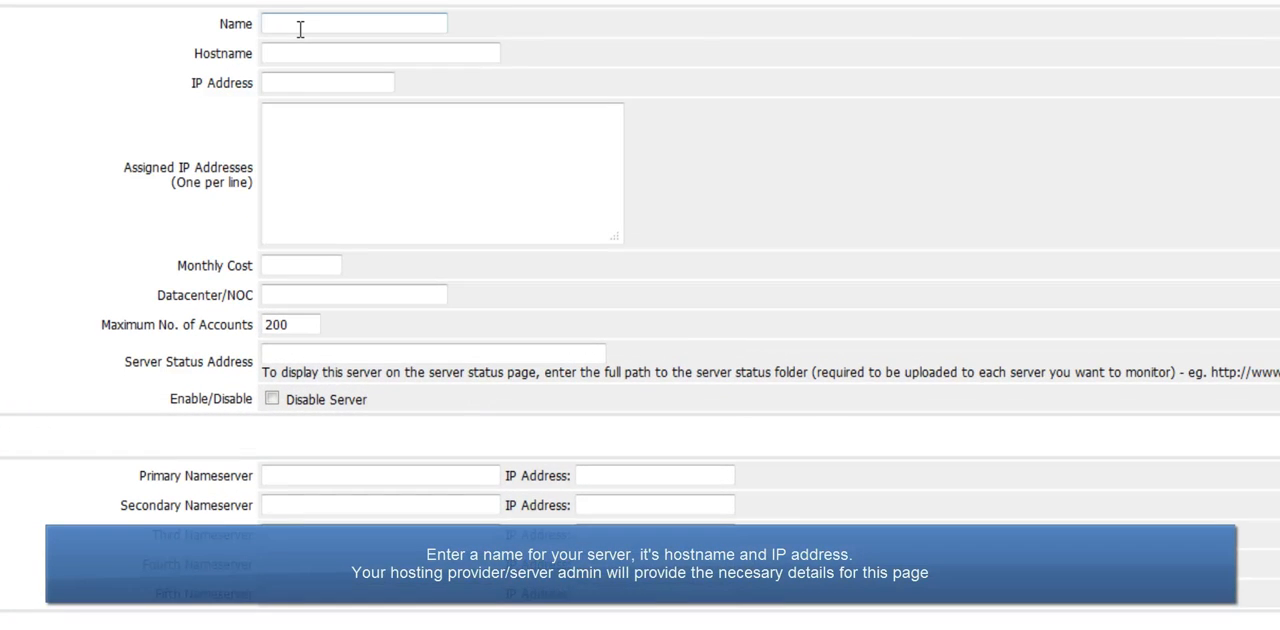
pyautogui.write('Learn')
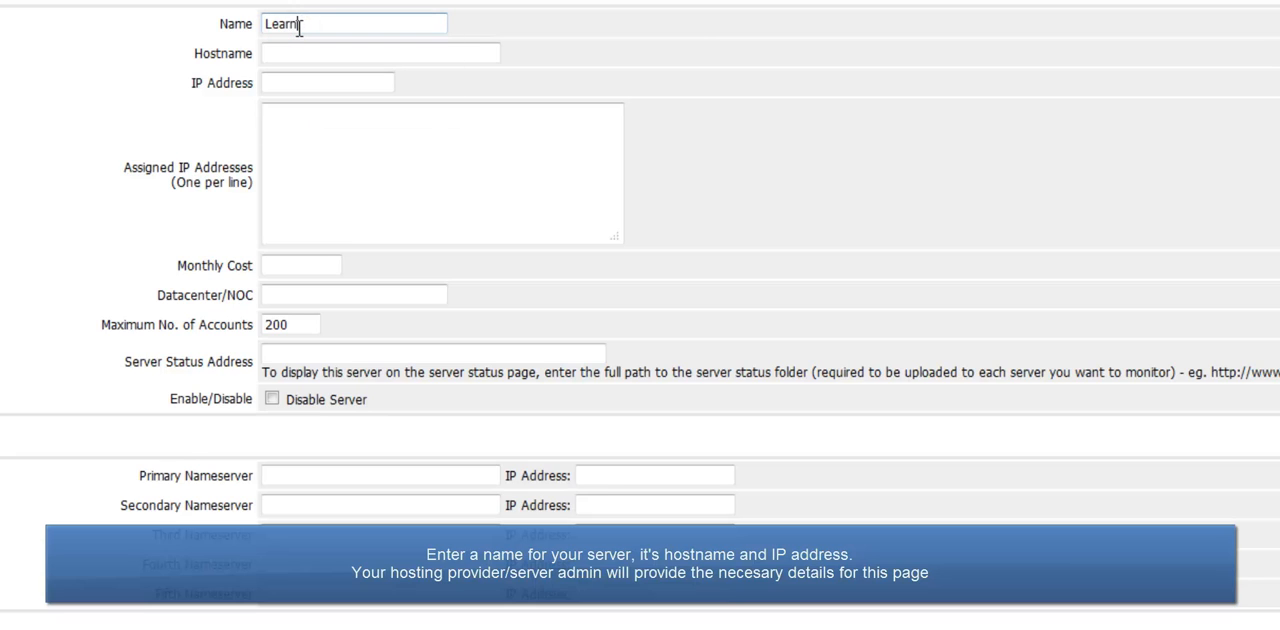
pyautogui.write('WHMCS Server')
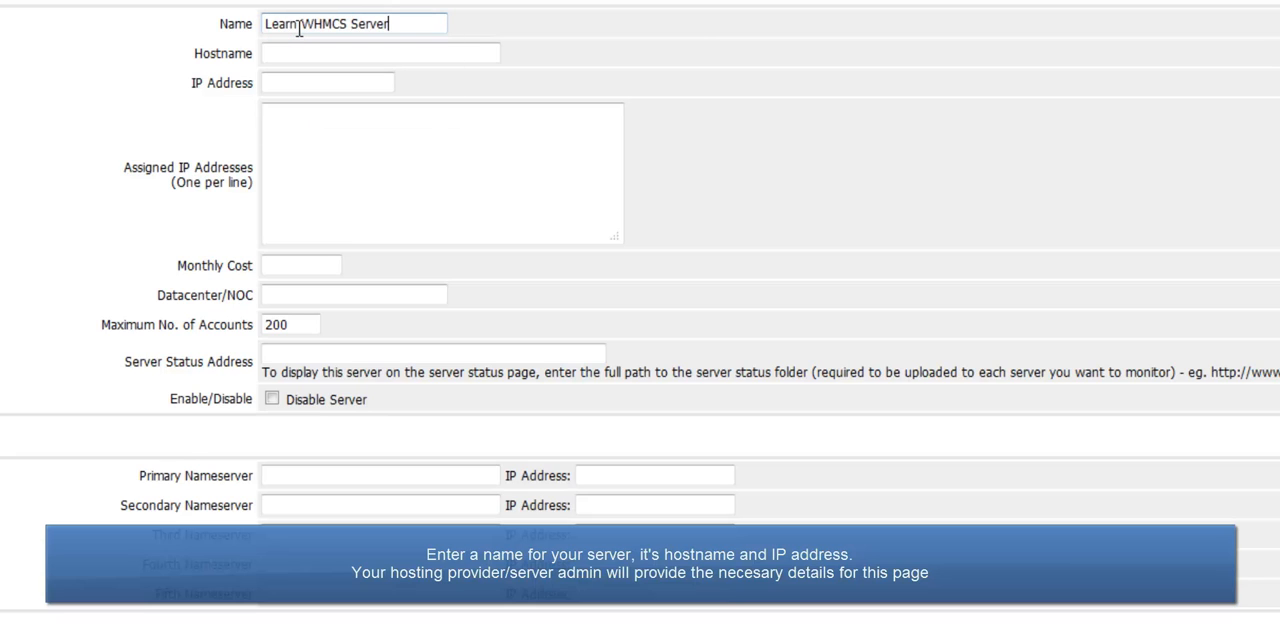
pyautogui.click(380, 53)
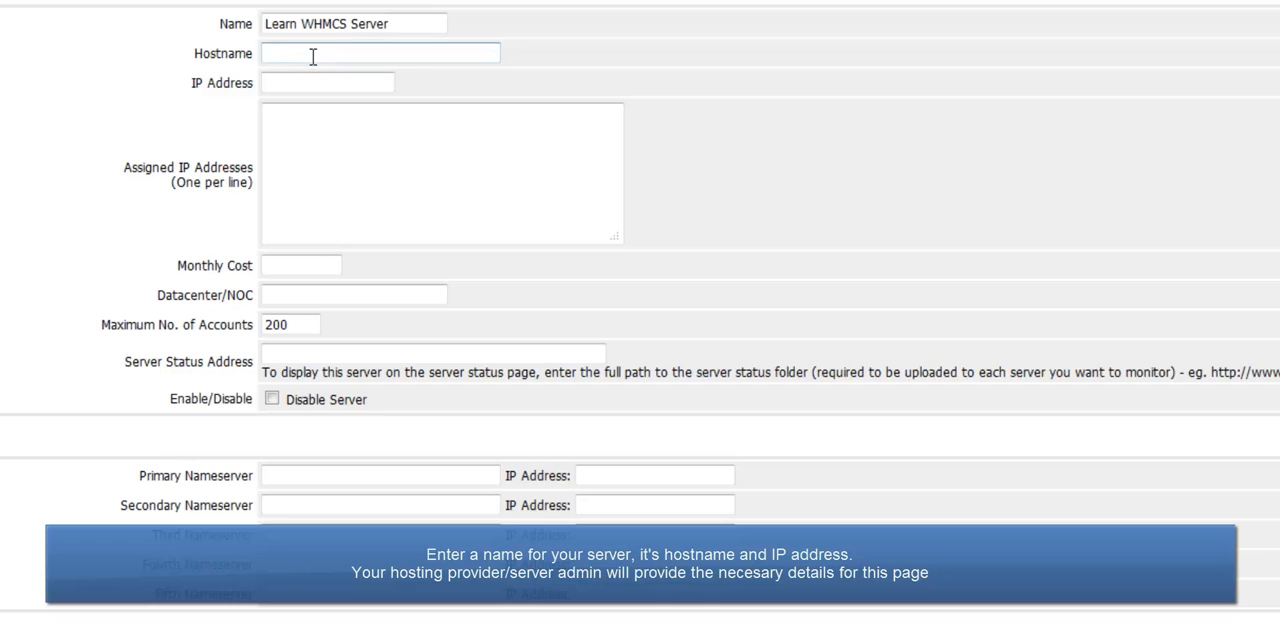
pyautogui.write('host.learnwhmcs.com')
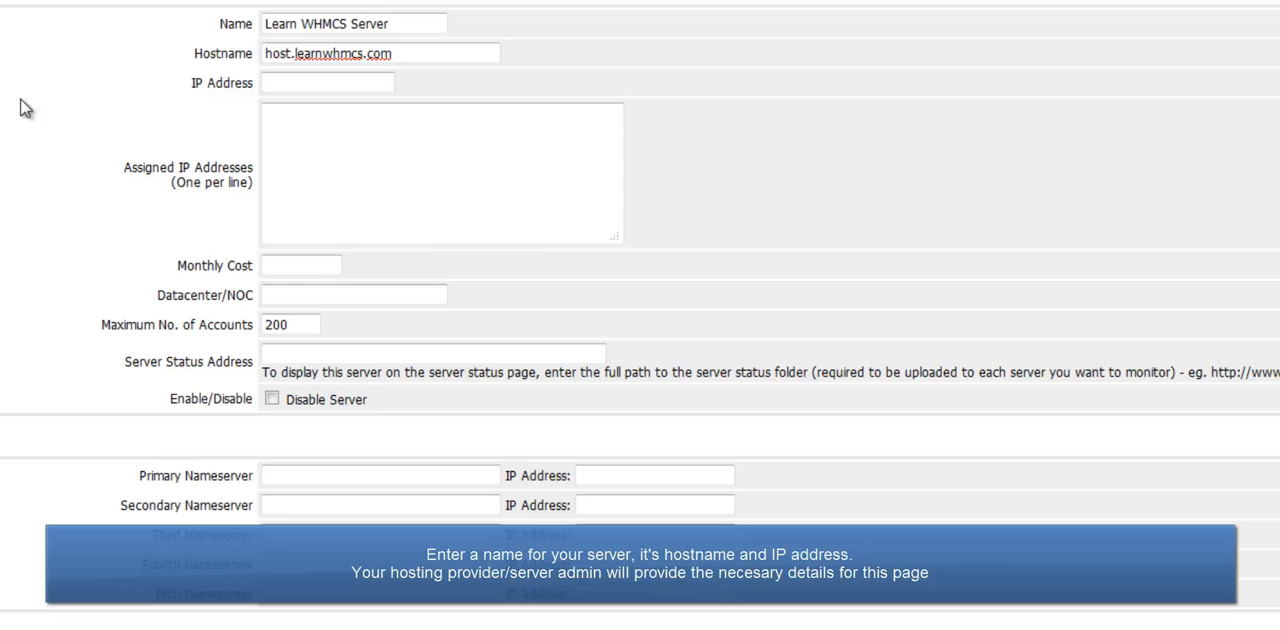
pyautogui.write('50.28.80.16')
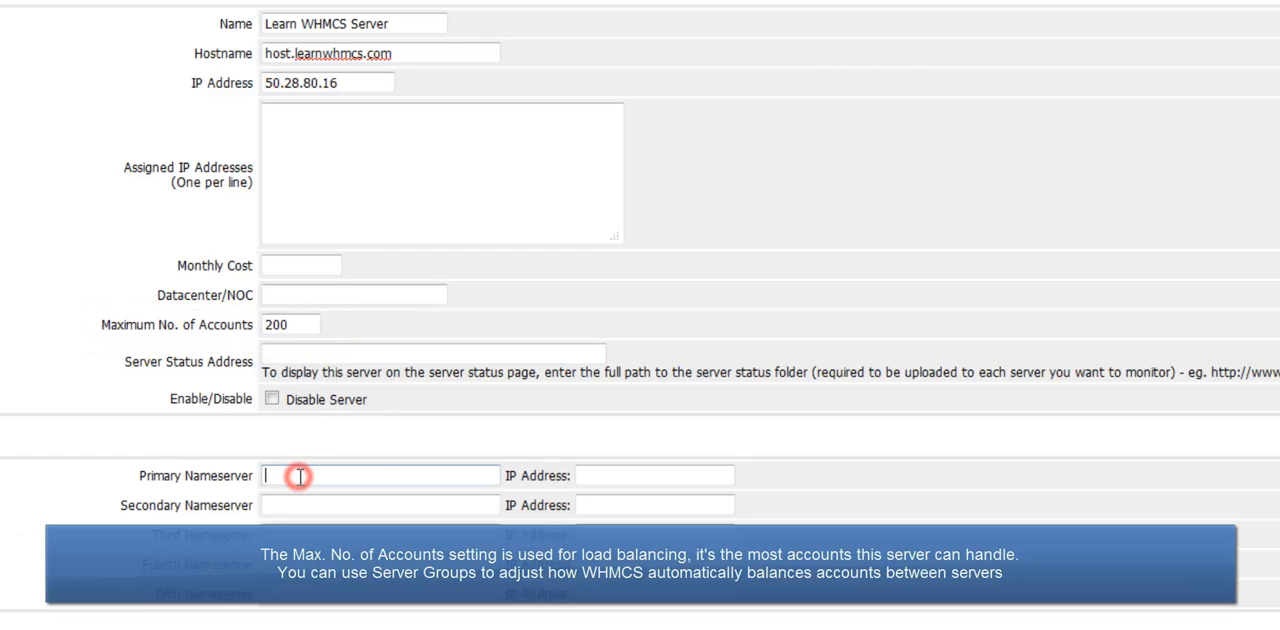
# Enter nameservers ns1.learnwhmcs.com (50.28.80.16) and ns2.learnwhmcs.com (50.28.80.17).
pyautogui.write('ns1.learnwhmcs.com')
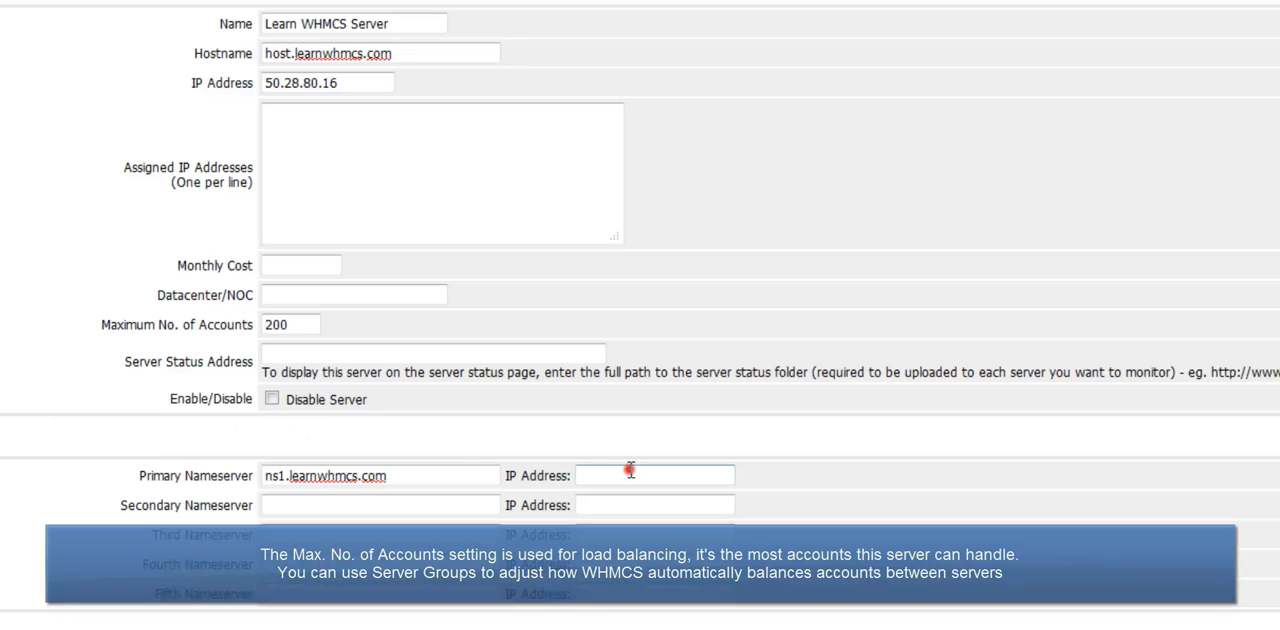
pyautogui.write('50.28.80.16')
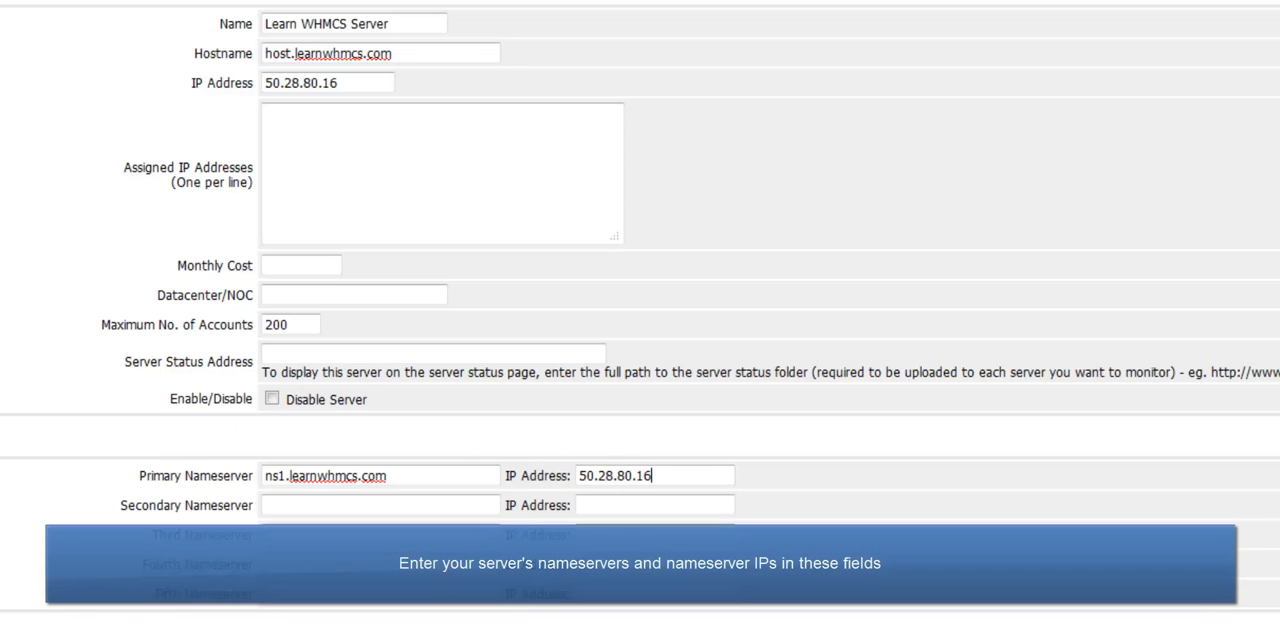
pyautogui.click(380, 504)
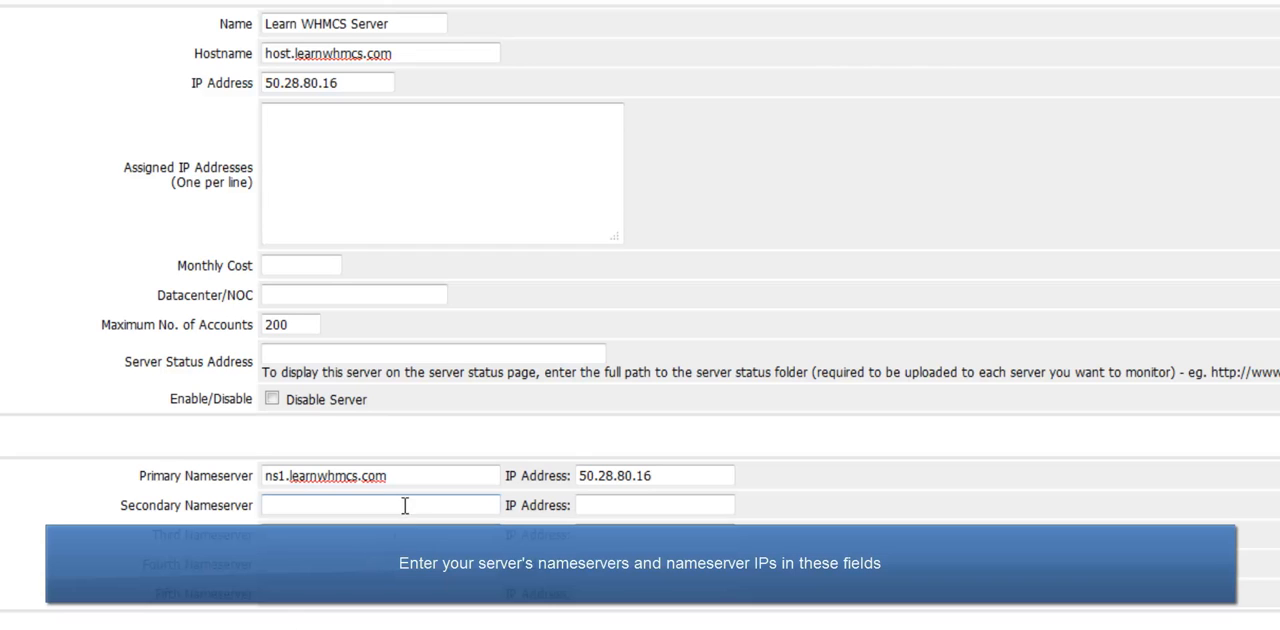
pyautogui.write('ns2.learnwhmcs.com')
pyautogui.click(655, 505)
pyautogui.write('50.28.80.17')
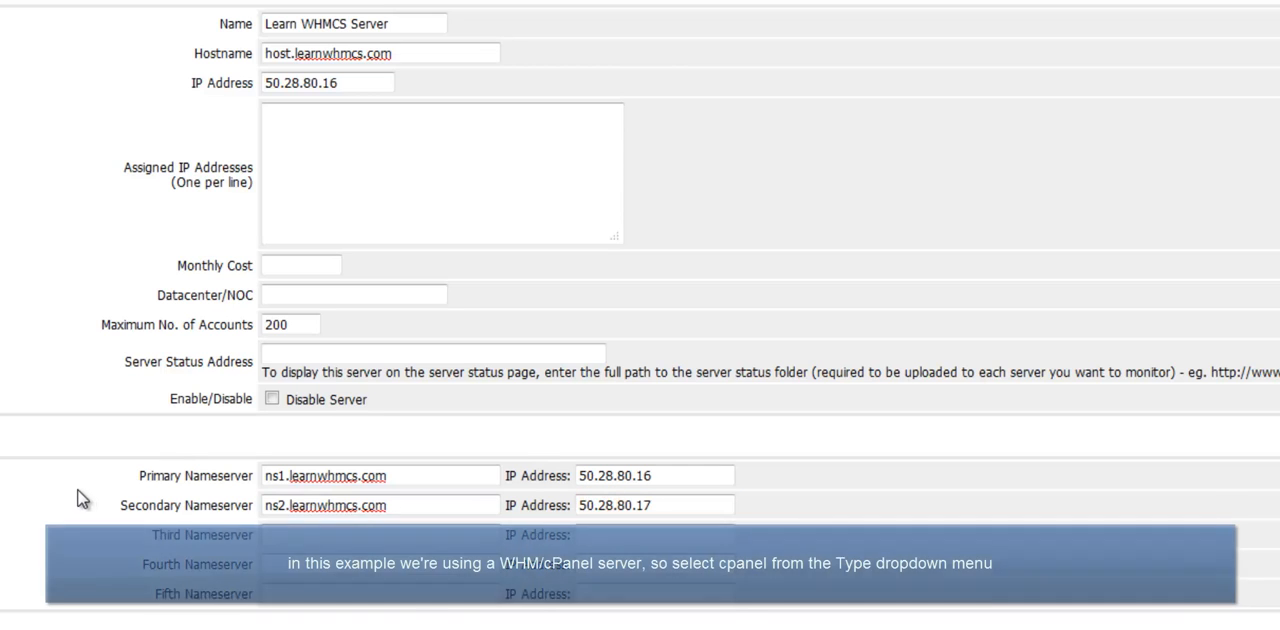
pyautogui.scroll(-3)
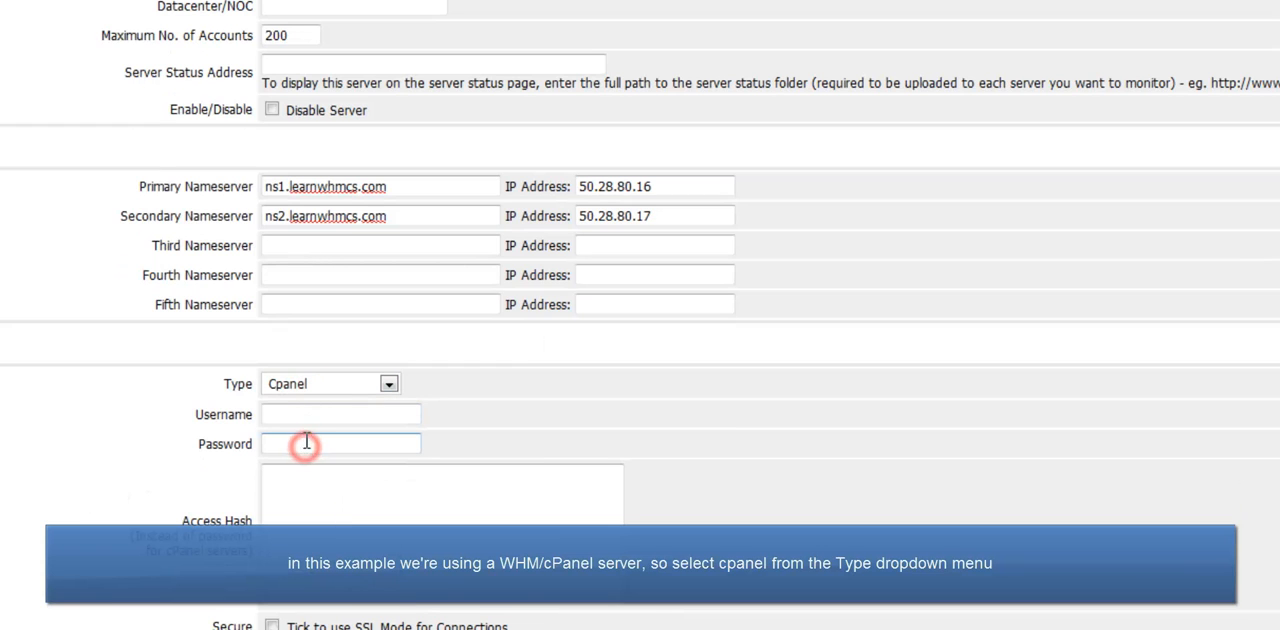
# Enter learnwhm as the server's login username.
pyautogui.click(340, 414)
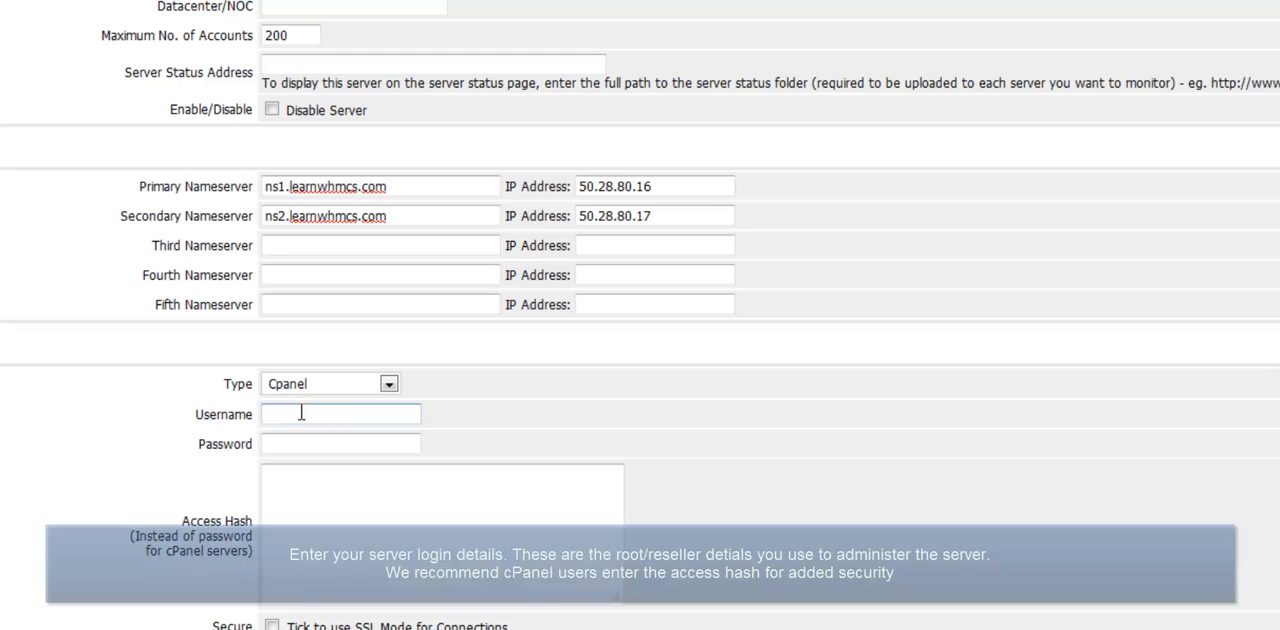
pyautogui.write('learnwhm')
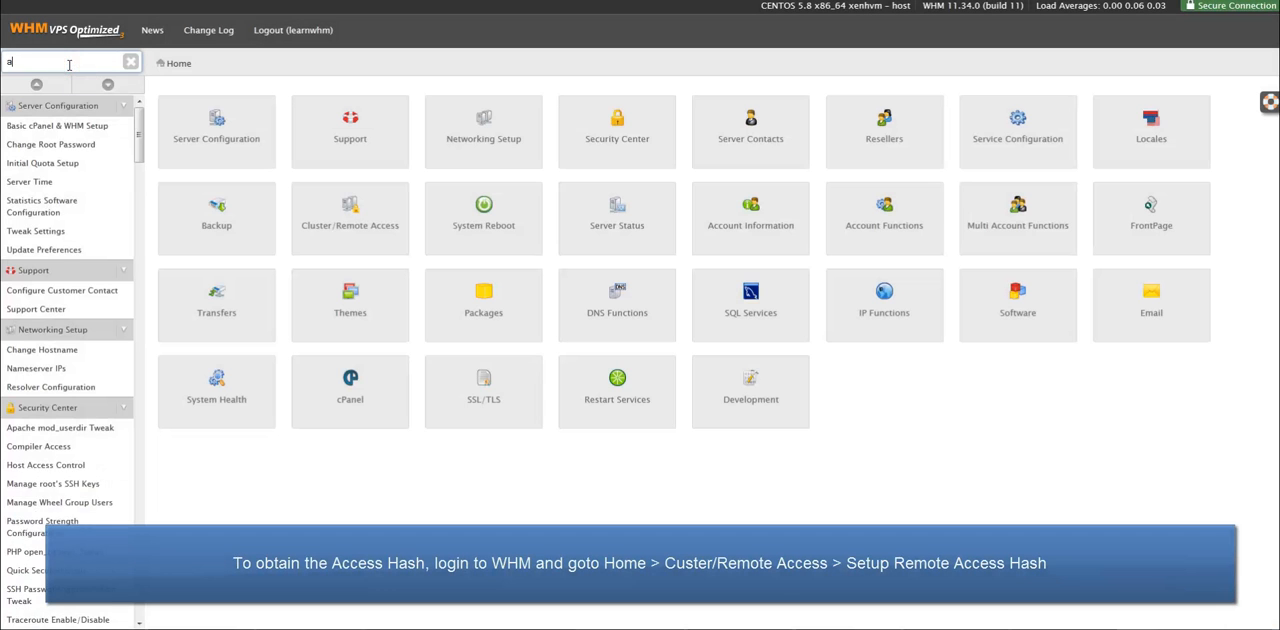
# Search WHM for 'access' and open Setup Remote Access Key to get the hash.
pyautogui.write('ccess')
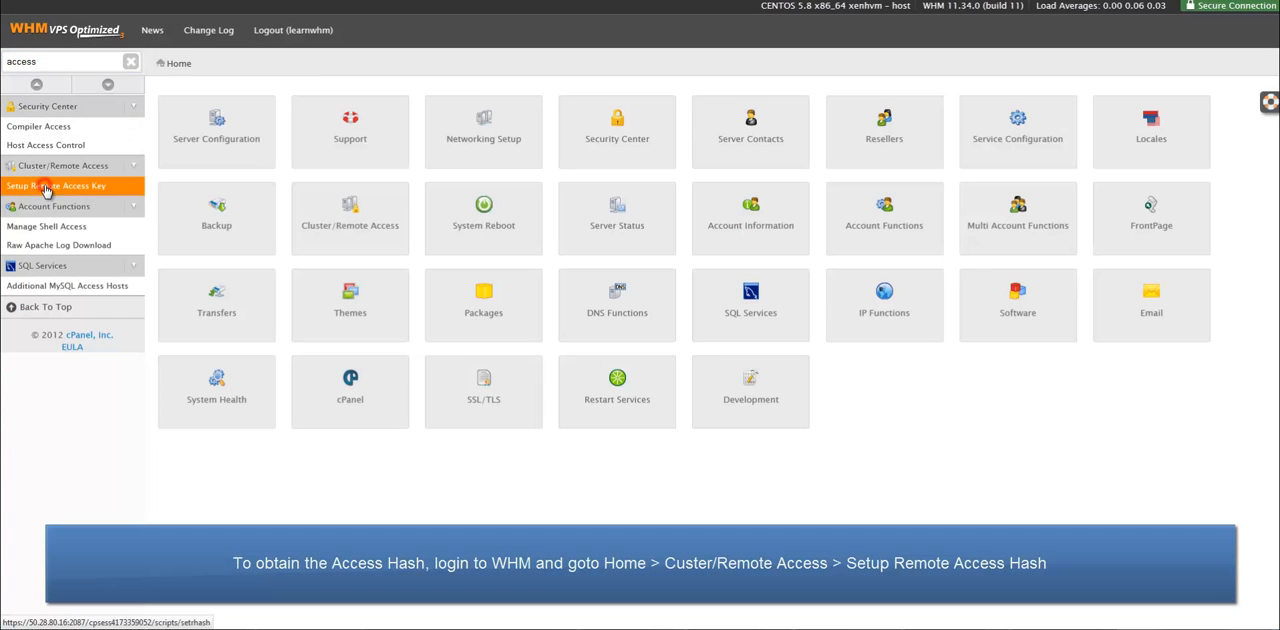
pyautogui.click(56, 186)
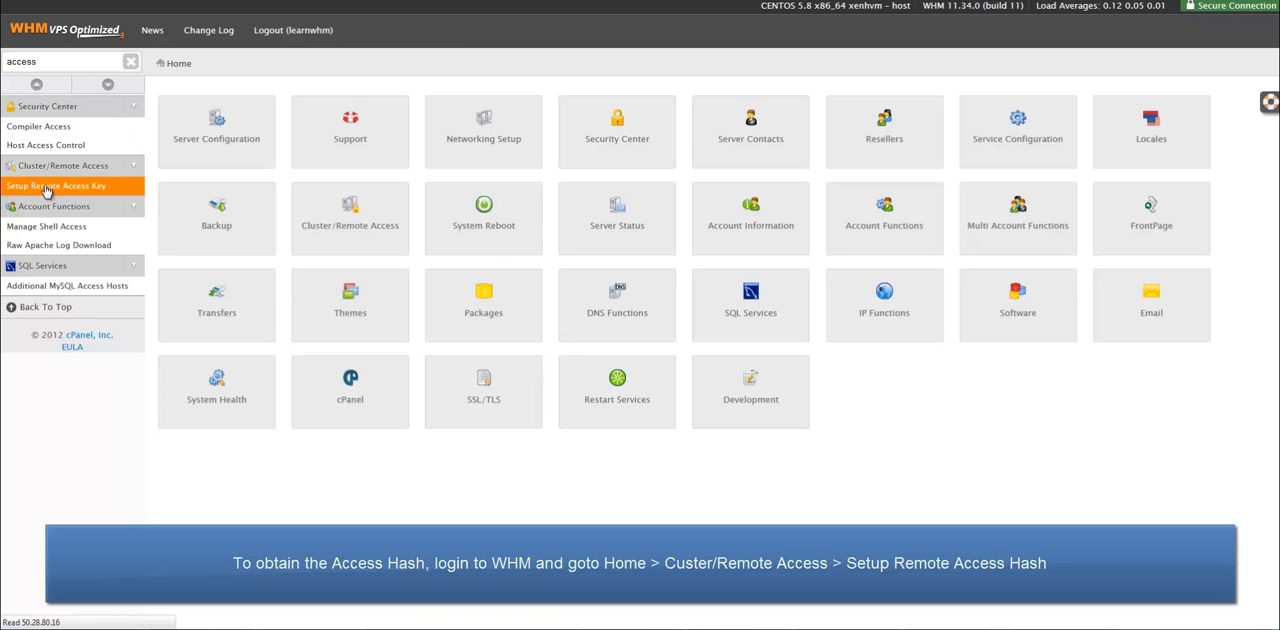
pyautogui.click(56, 186)
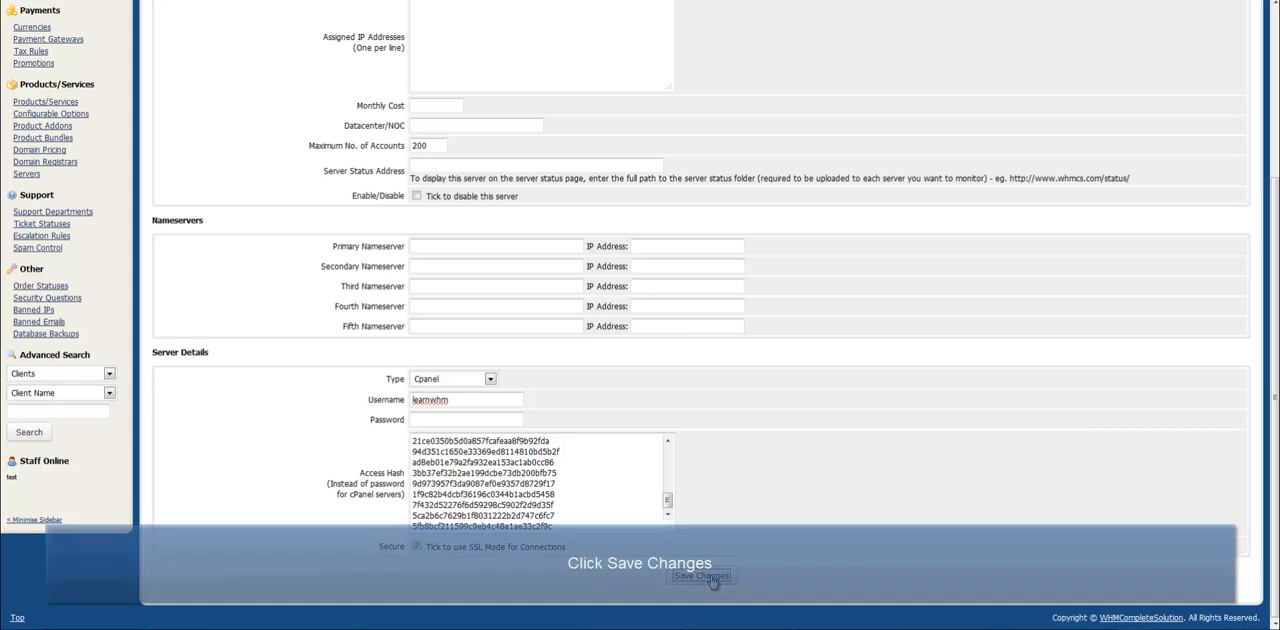
# Save the server so Learn WHMCS at 50.28.80.16 appears in the list.
pyautogui.click(701, 576)
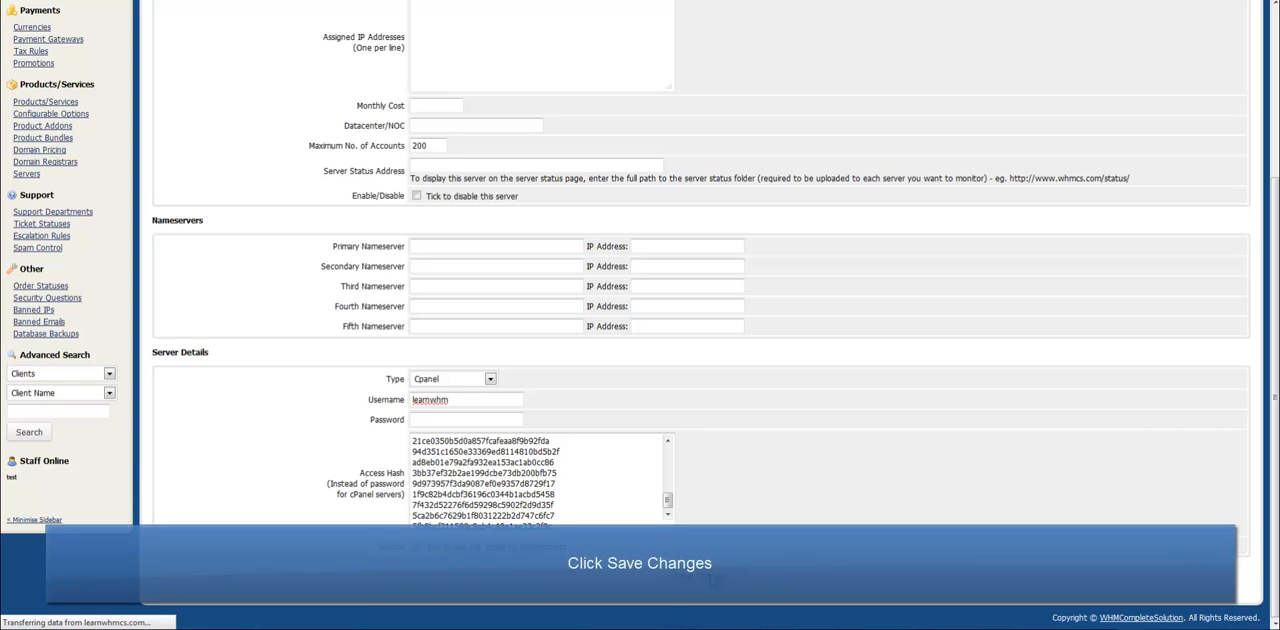
pyautogui.click(639, 562)
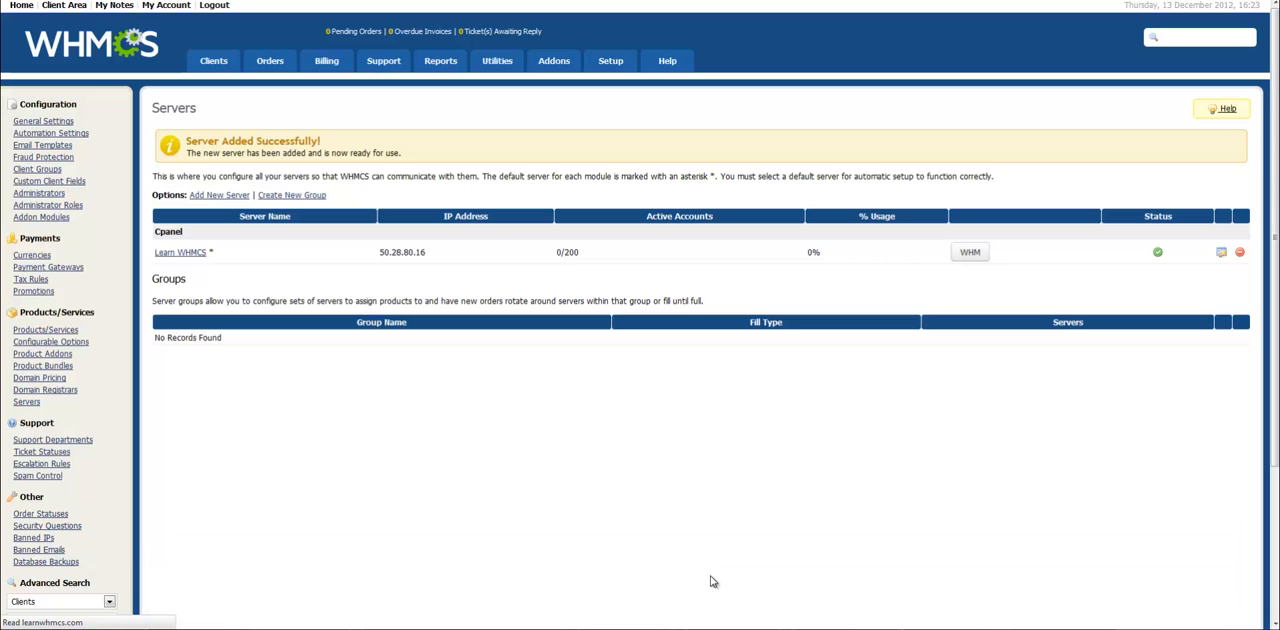